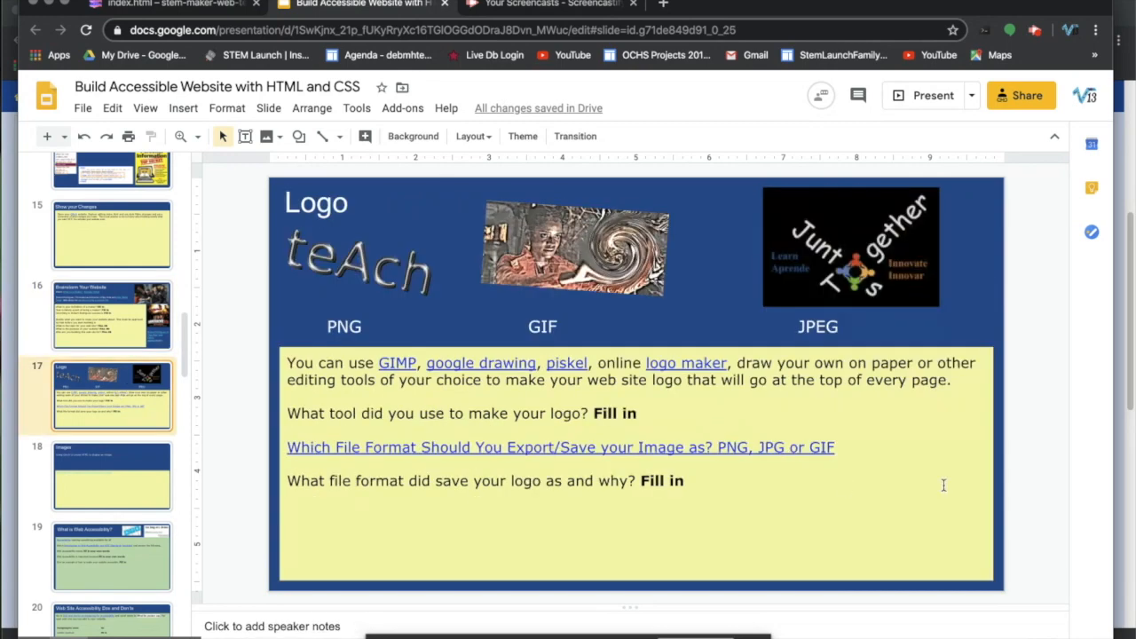
pyautogui.moveTo(657, 470)
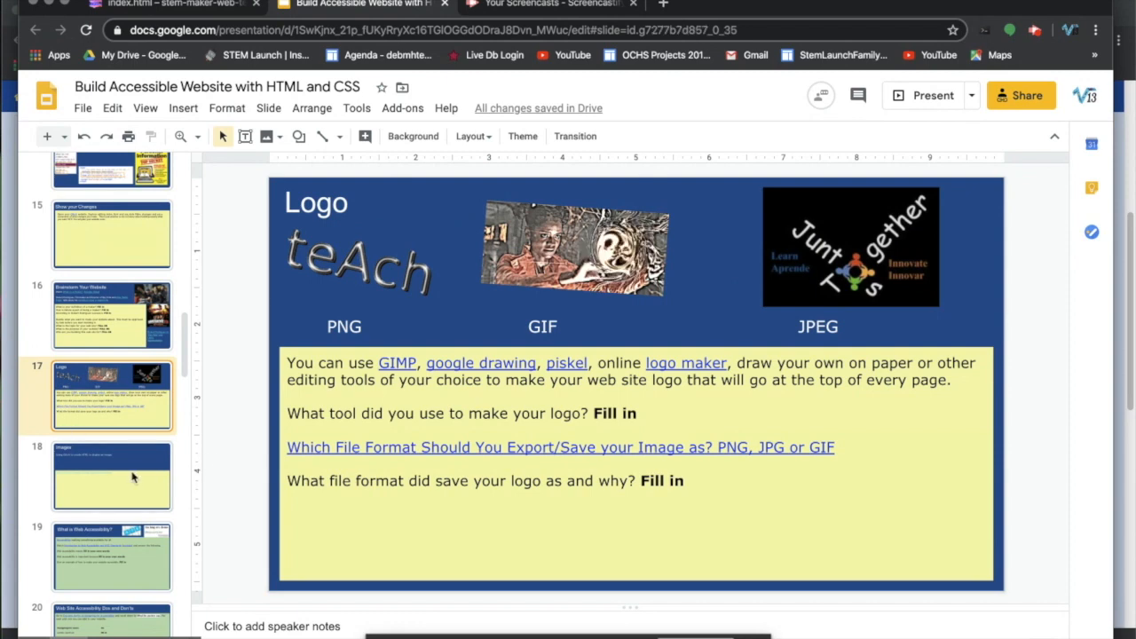
# - Review the Images and Logo slides, then view the Glitch project's assets folder
pyautogui.click(112, 477)
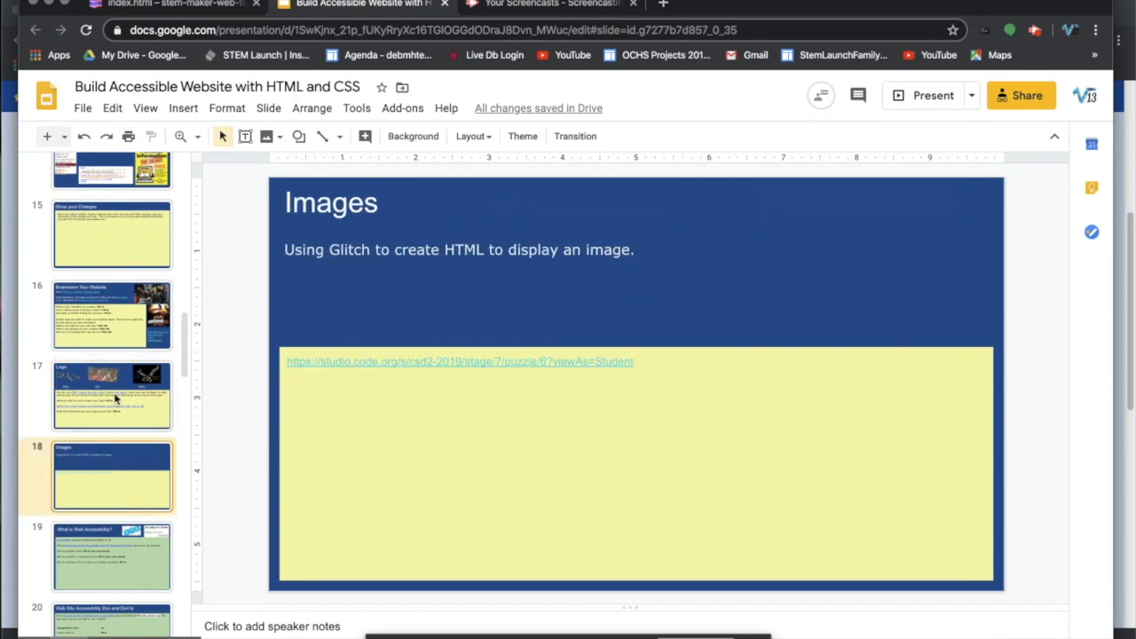
pyautogui.click(112, 391)
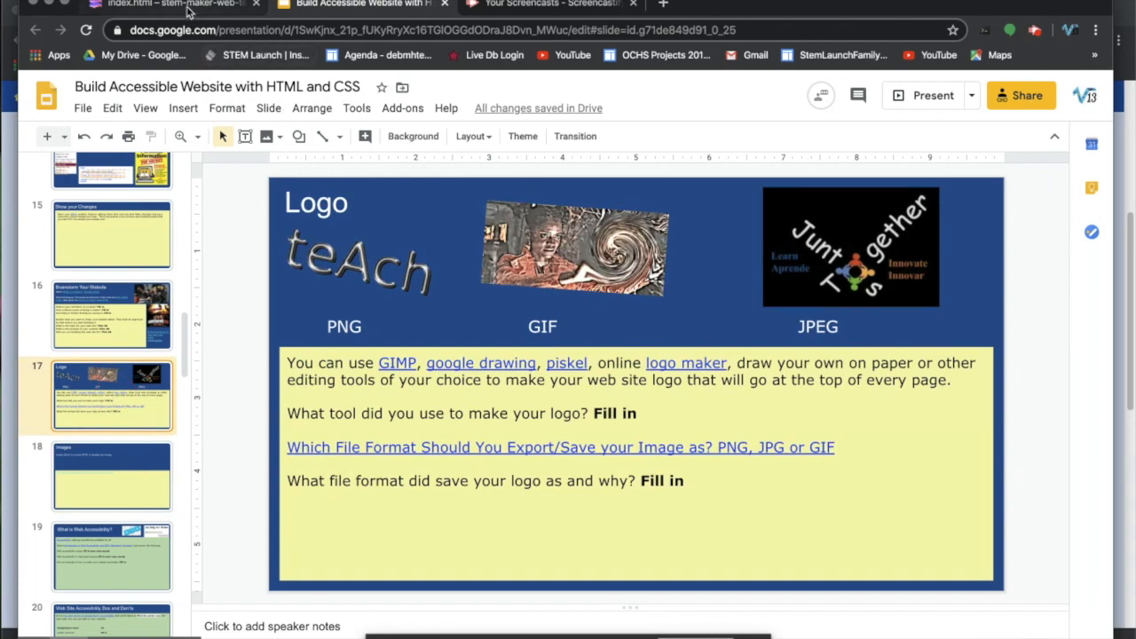
pyautogui.click(173, 6)
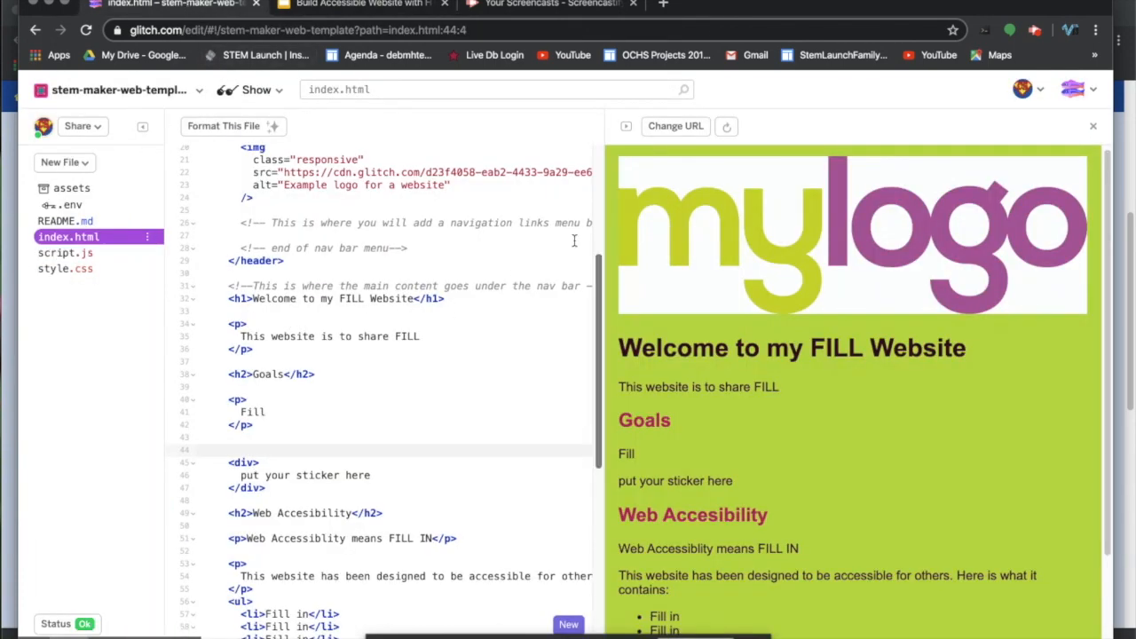
pyautogui.click(71, 187)
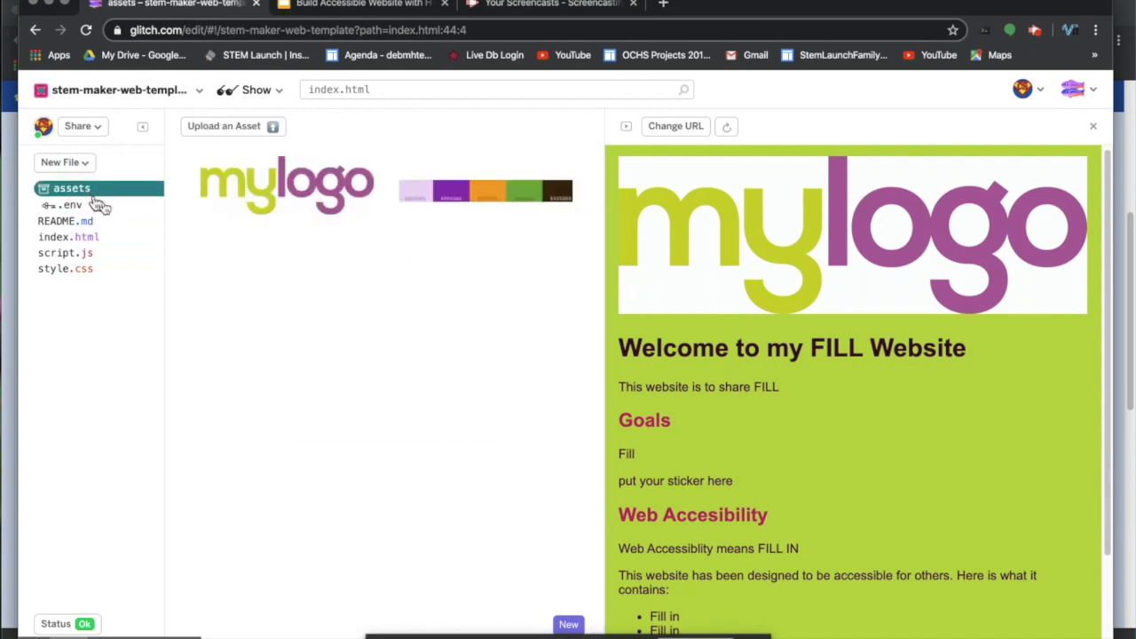
pyautogui.moveTo(435, 429)
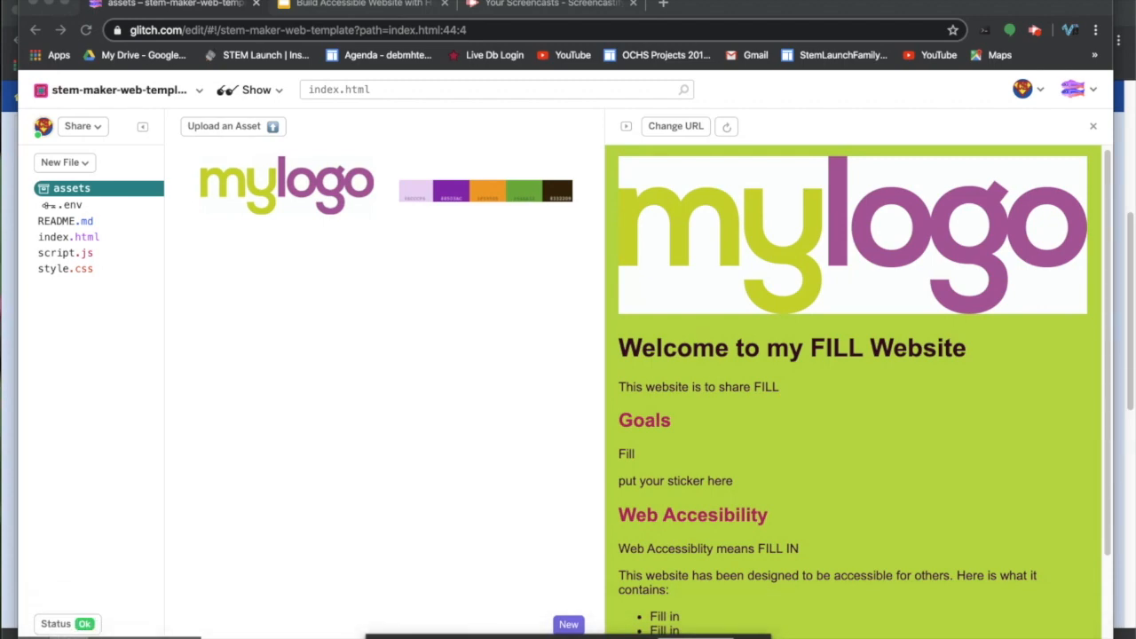
# - Upload SUPERPOWERS.png to the project assets and copy its asset URL
pyautogui.click(233, 126)
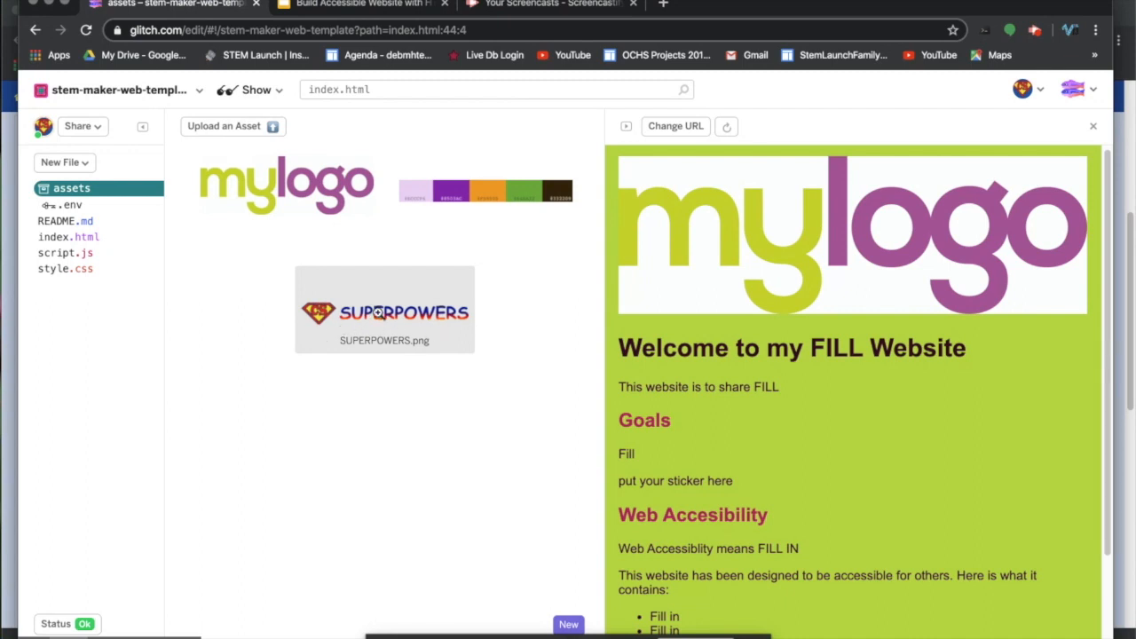
pyautogui.click(384, 311)
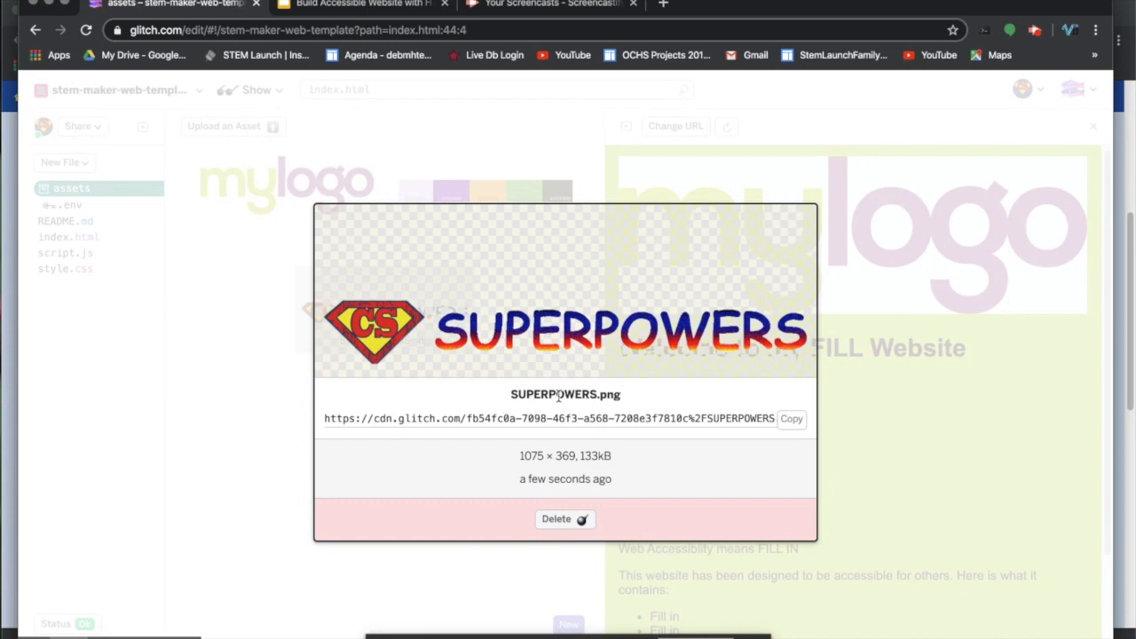
pyautogui.click(791, 419)
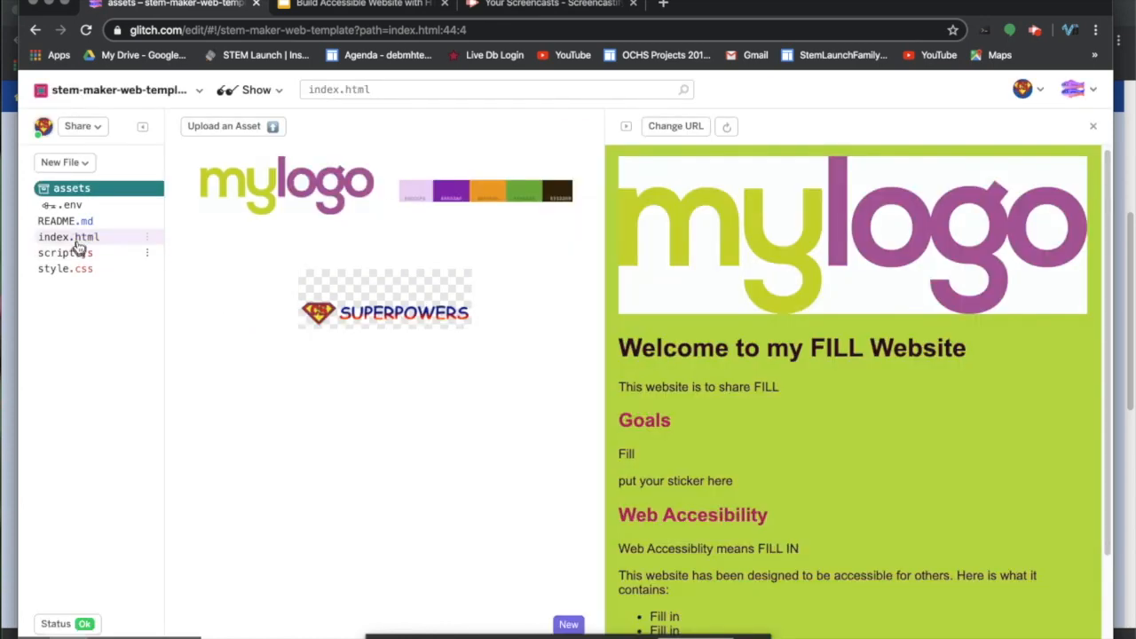
# - Open index.html and paste the SUPERPOWERS.png asset URL as the header img src
pyautogui.click(68, 236)
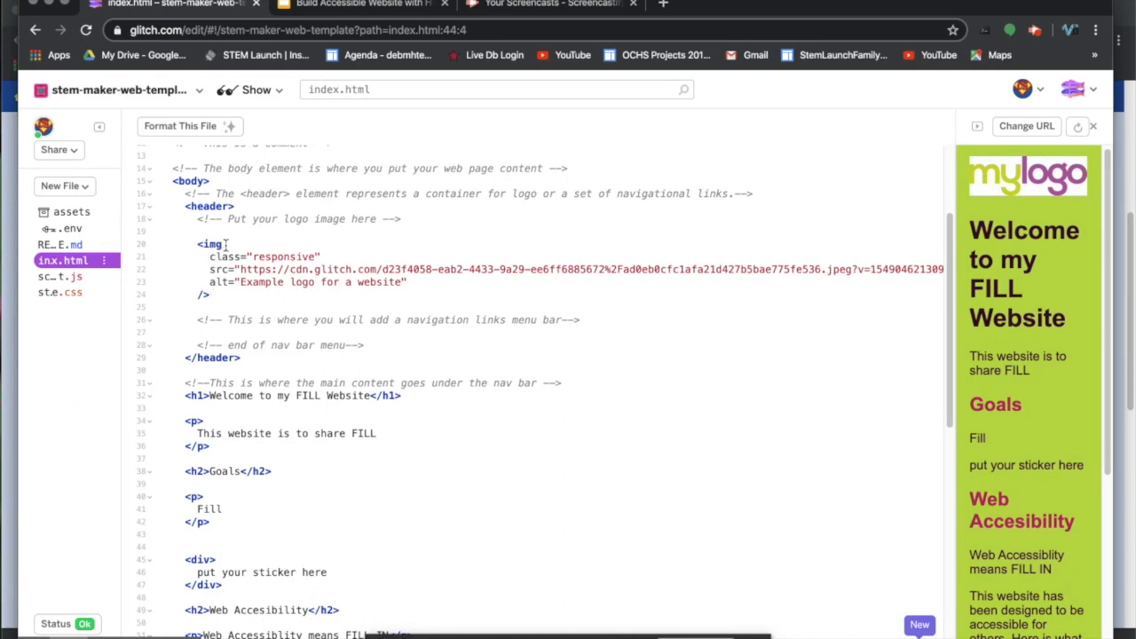
pyautogui.moveTo(277, 392)
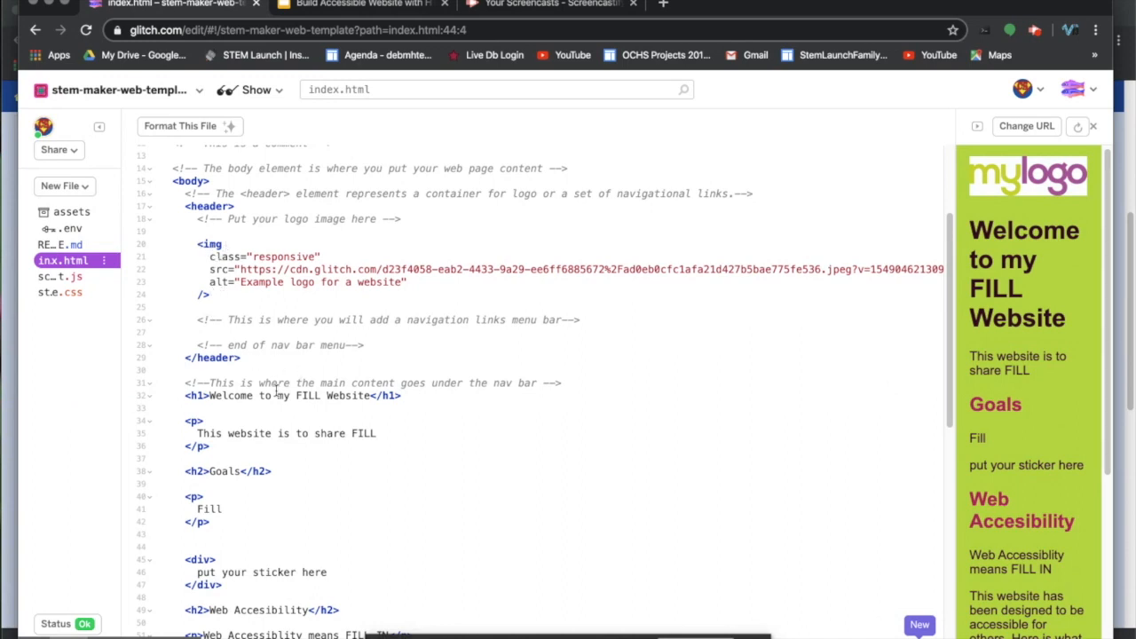
pyautogui.moveTo(581, 312)
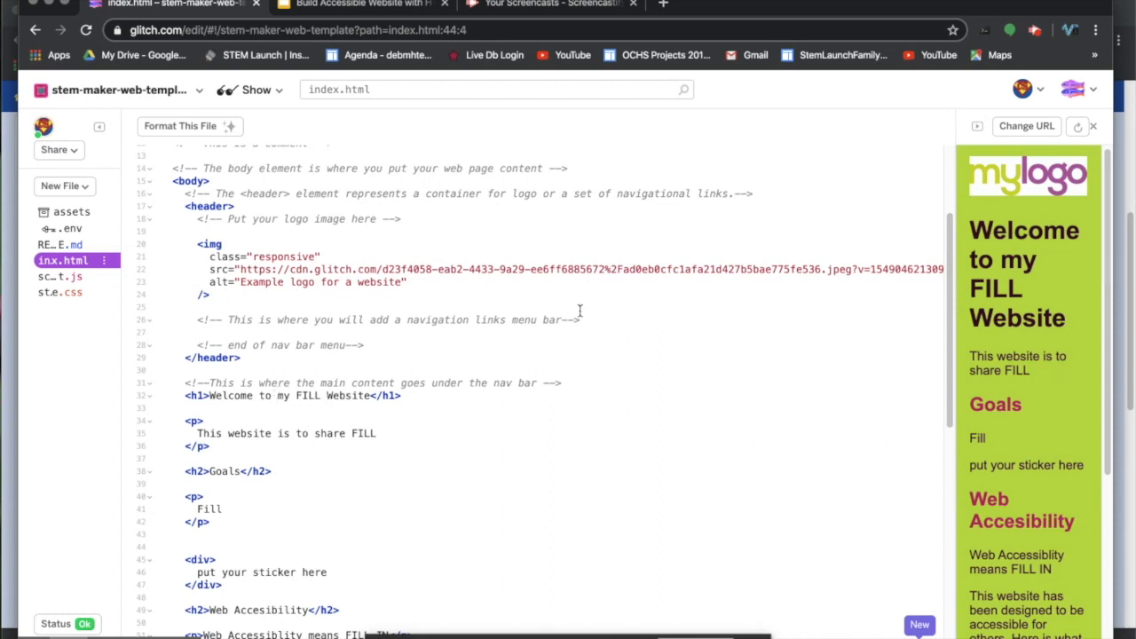
pyautogui.moveTo(317, 257)
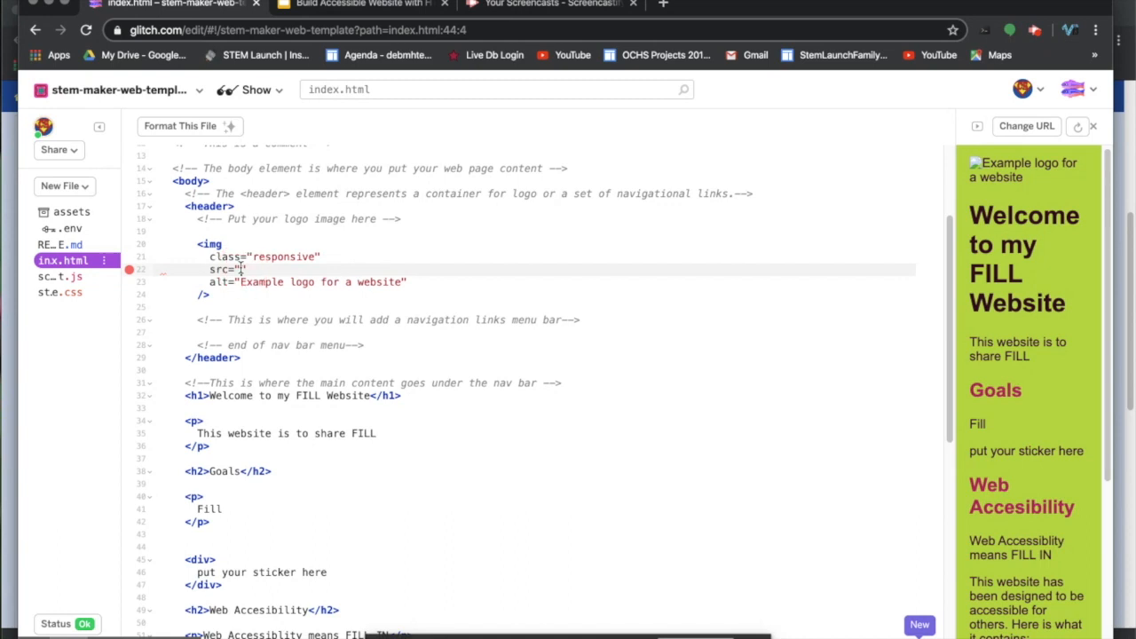
pyautogui.write('https://cdn.glitch.com/fb54fc0a-7098-46f3-a568-7208e3f7810c%2FSUPERPOWERS.png?v=1586125052577')
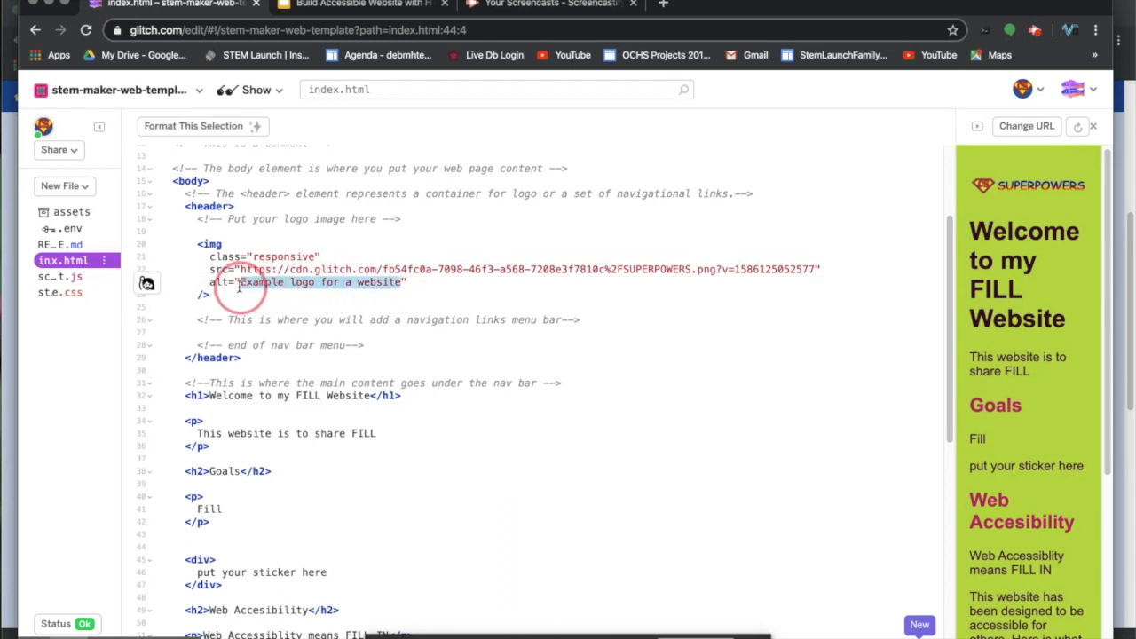
# - Replace the header image's alt text with 'Computer Science Superpower logo'
pyautogui.press('Delete')
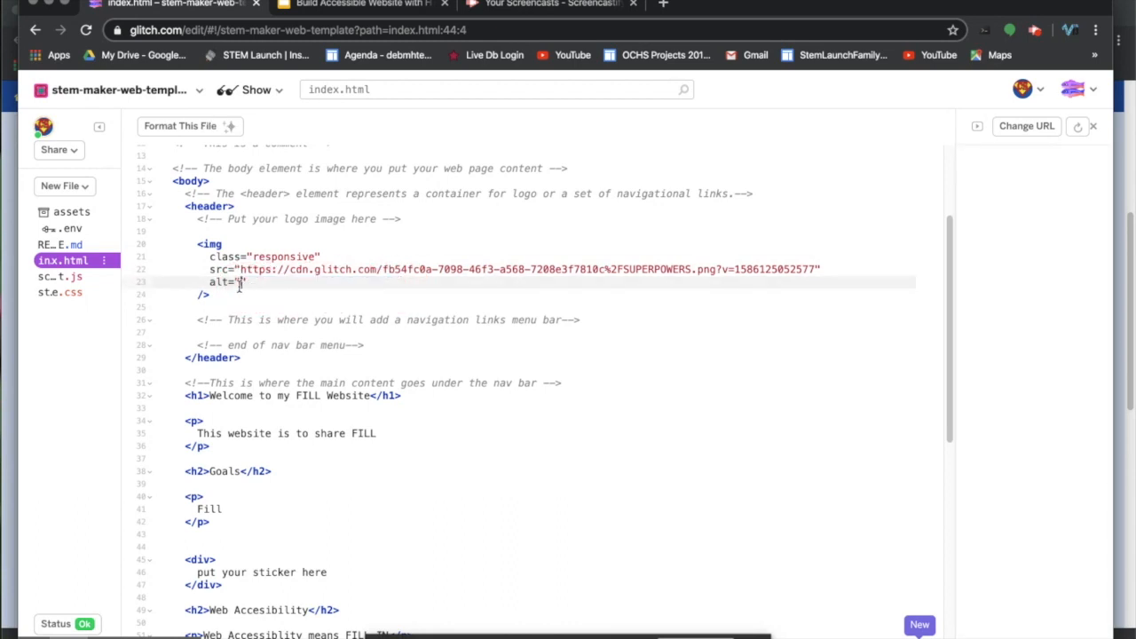
pyautogui.write('COmpu')
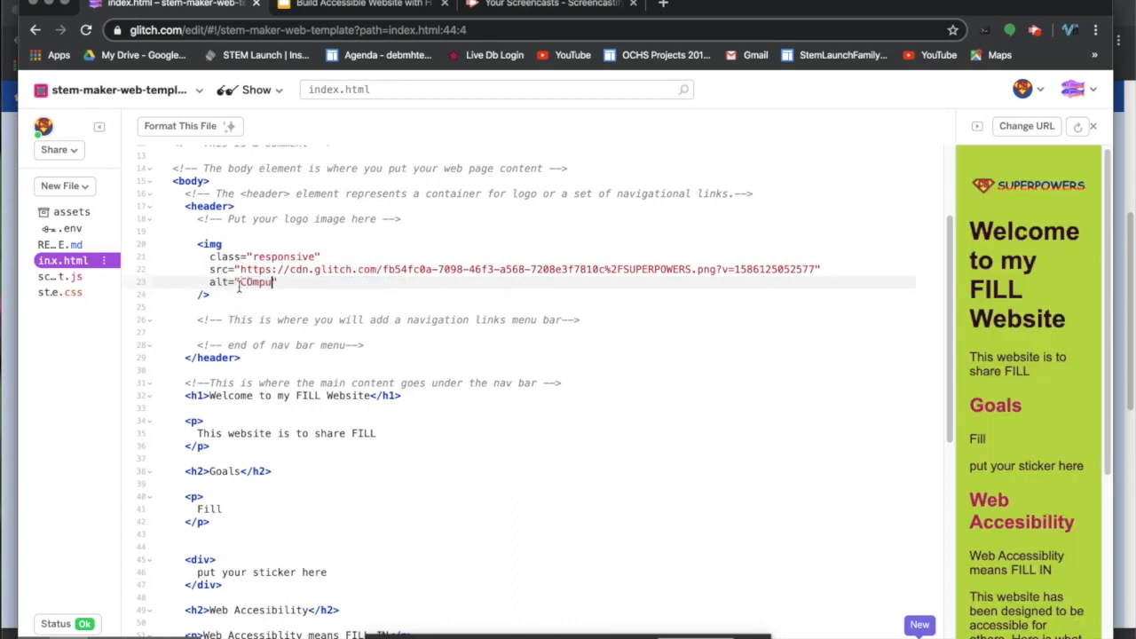
pyautogui.write('Computer')
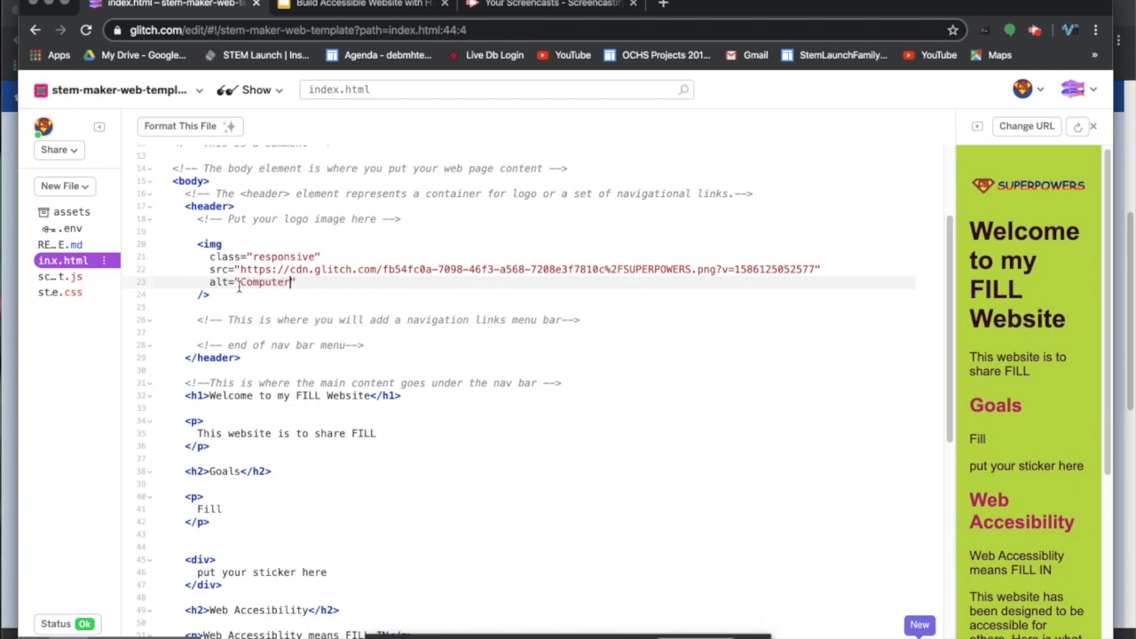
pyautogui.write('" "')
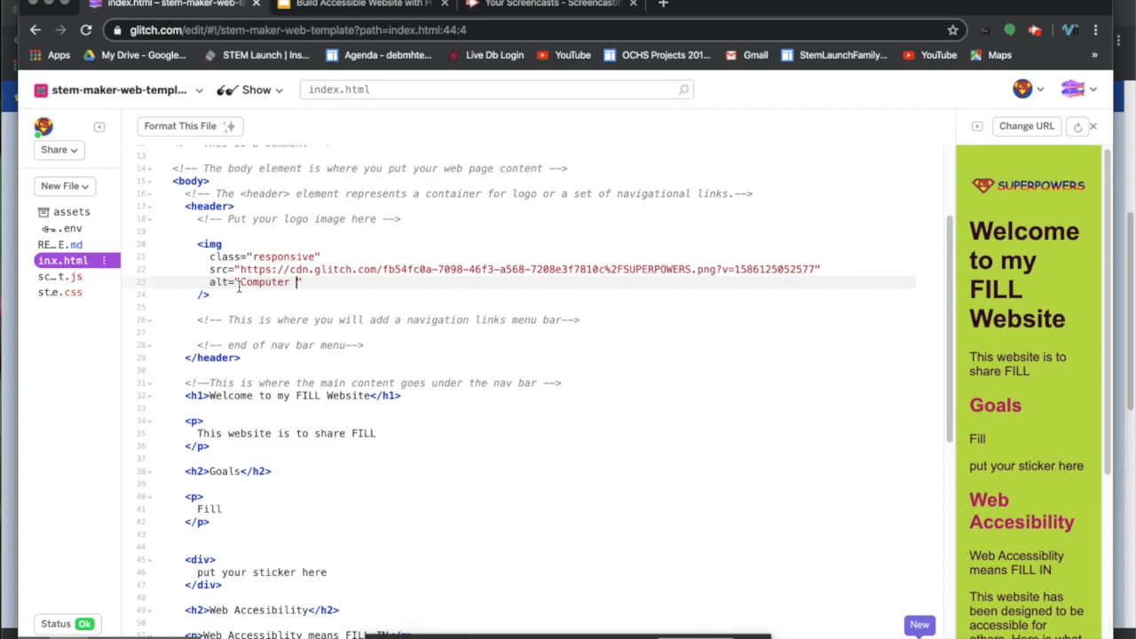
pyautogui.write('Science Su')
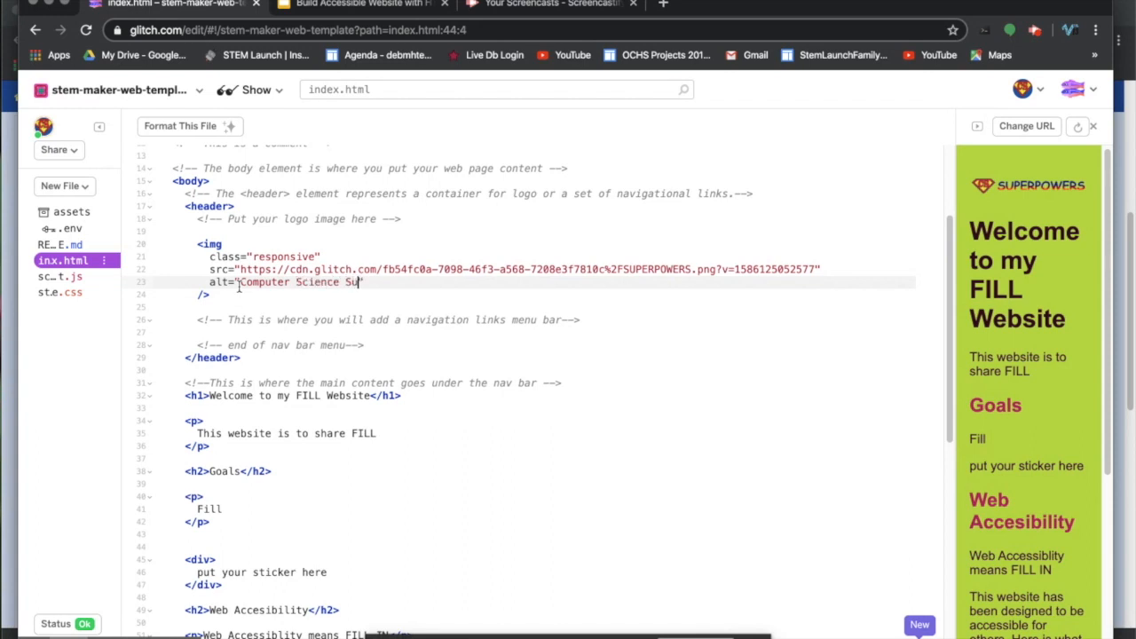
pyautogui.write('perpower')
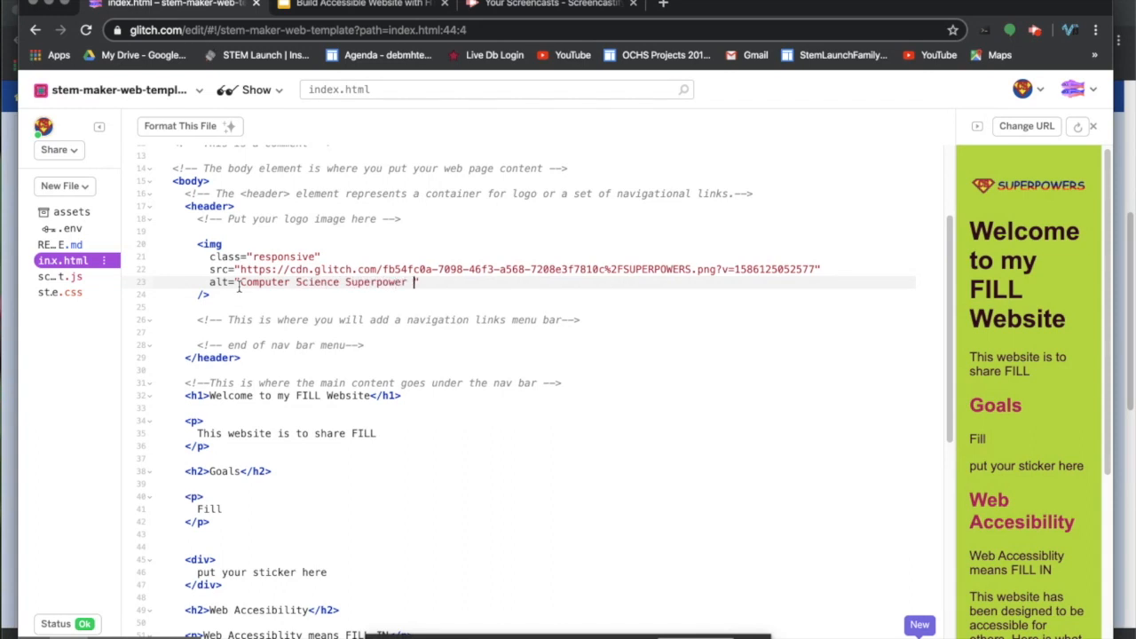
pyautogui.write('logo')
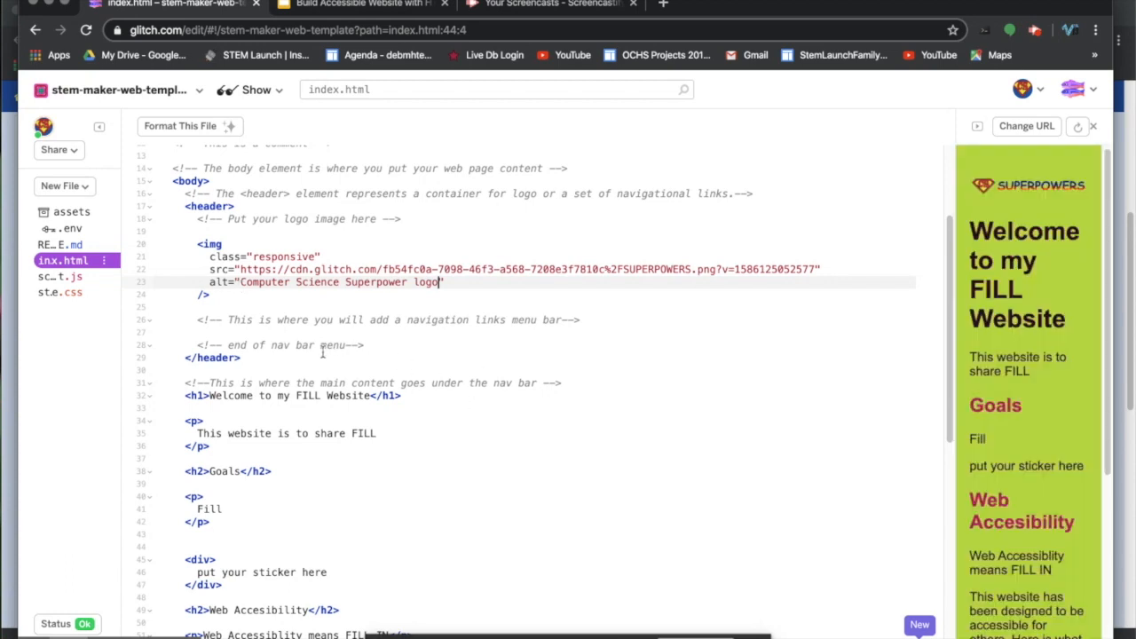
pyautogui.moveTo(944, 234)
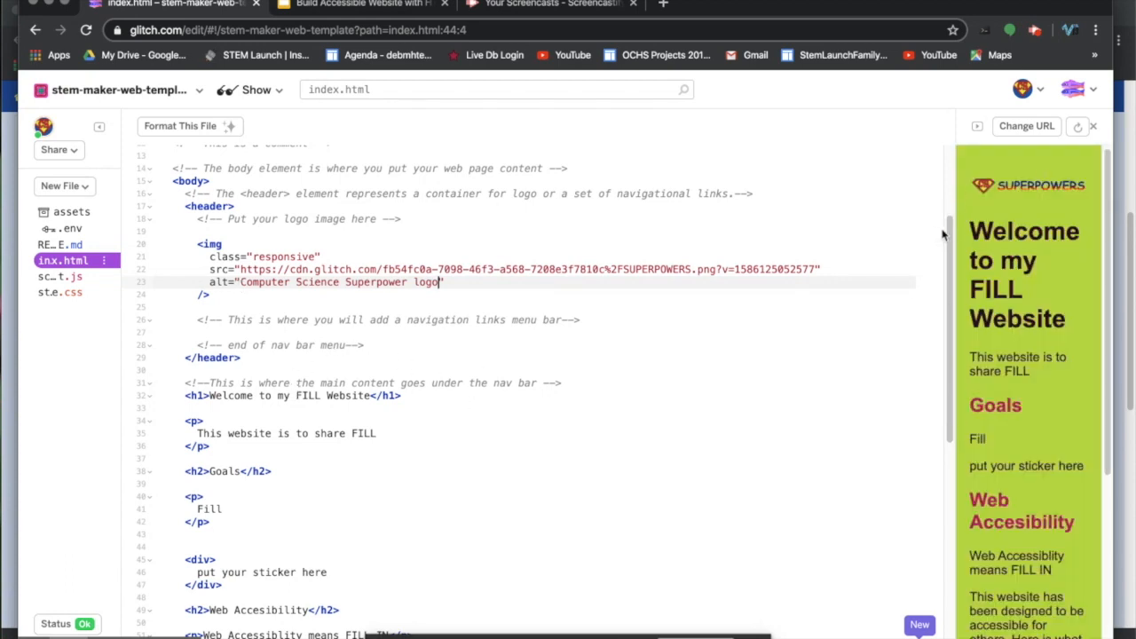